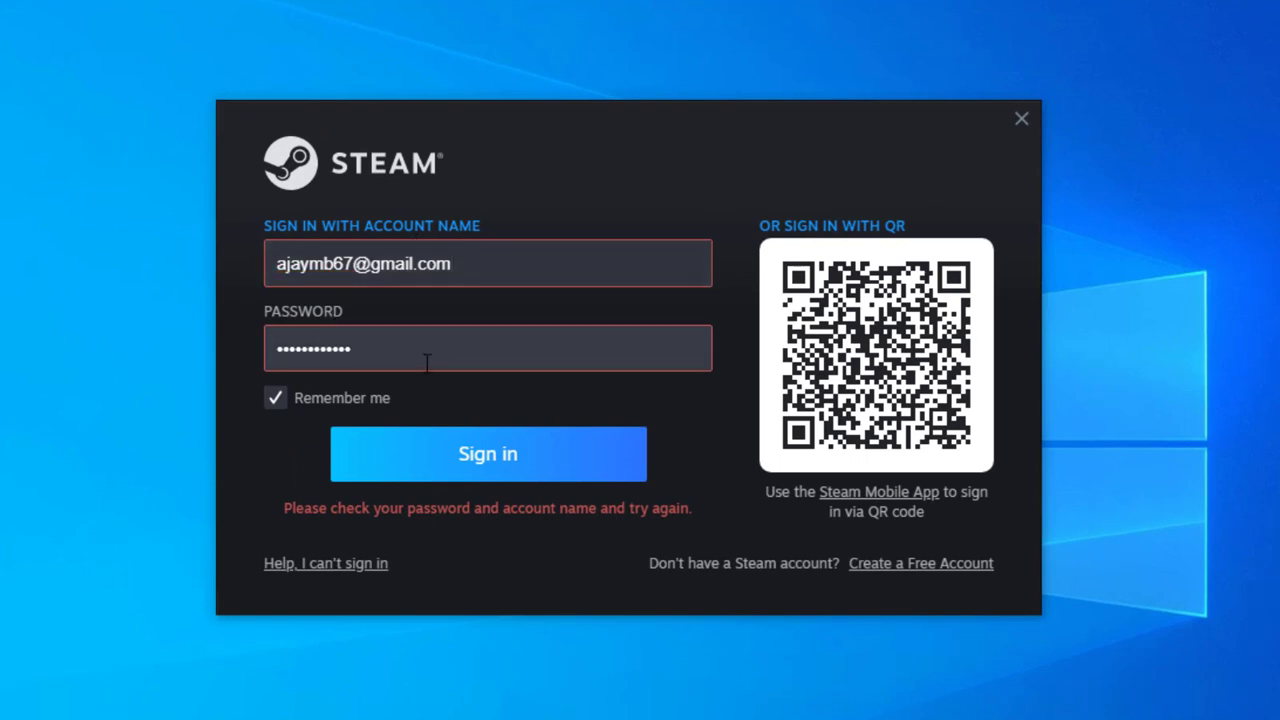
- Retry signing in with the filled-in email and password, which Steam rejects
{"action": "left_click", "coordinate": [488, 453]}
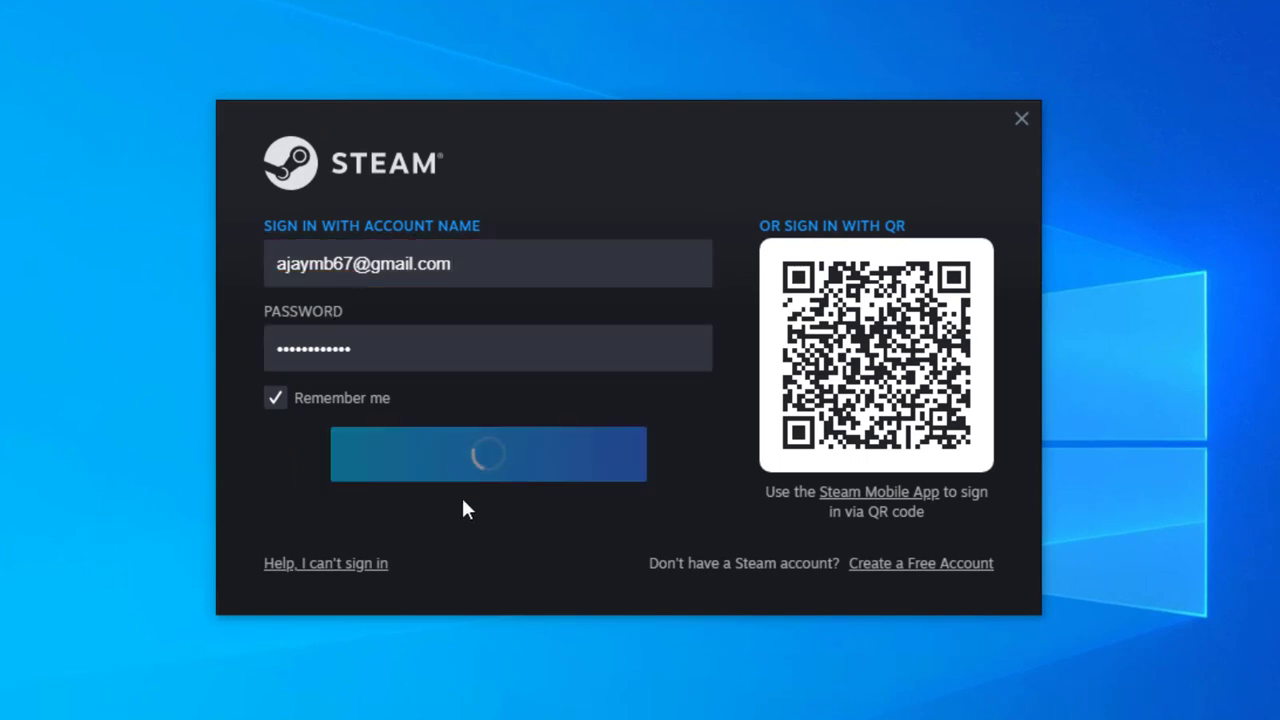
{"action": "left_click", "coordinate": [488, 453]}
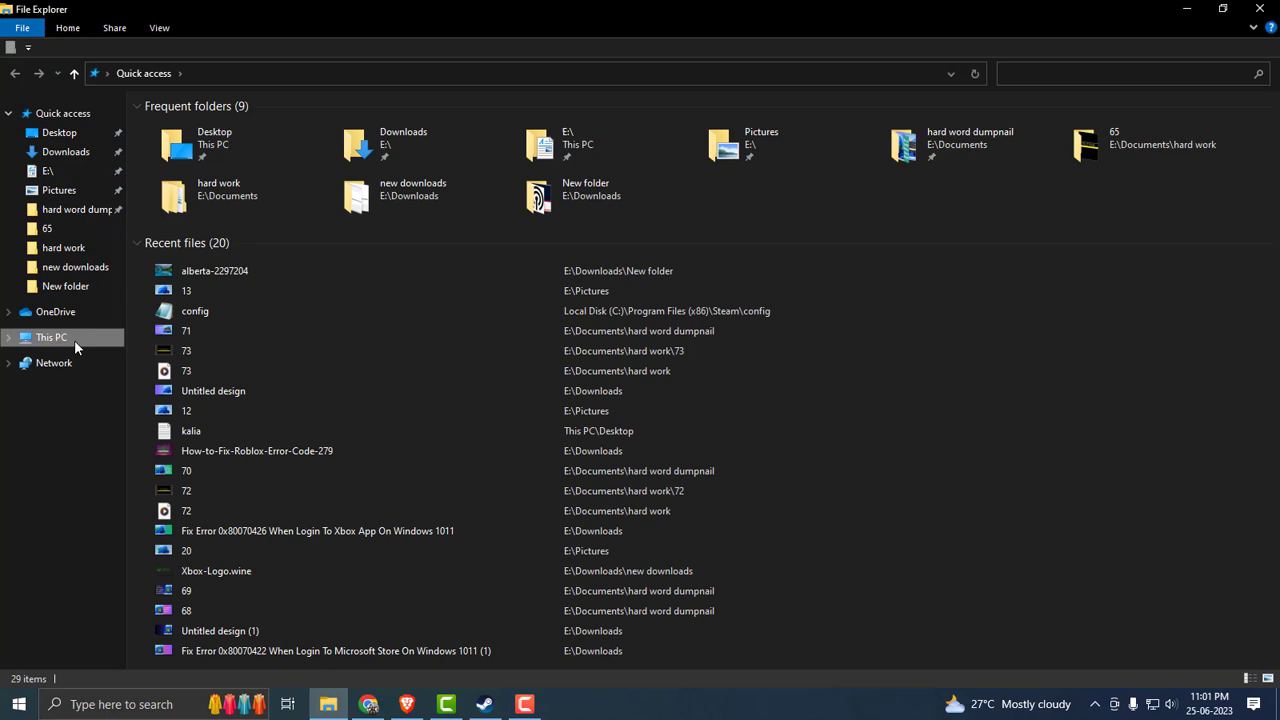
- Navigate File Explorer to C:\Program Files (x86)\Steam\config
{"action": "left_click", "coordinate": [51, 337]}
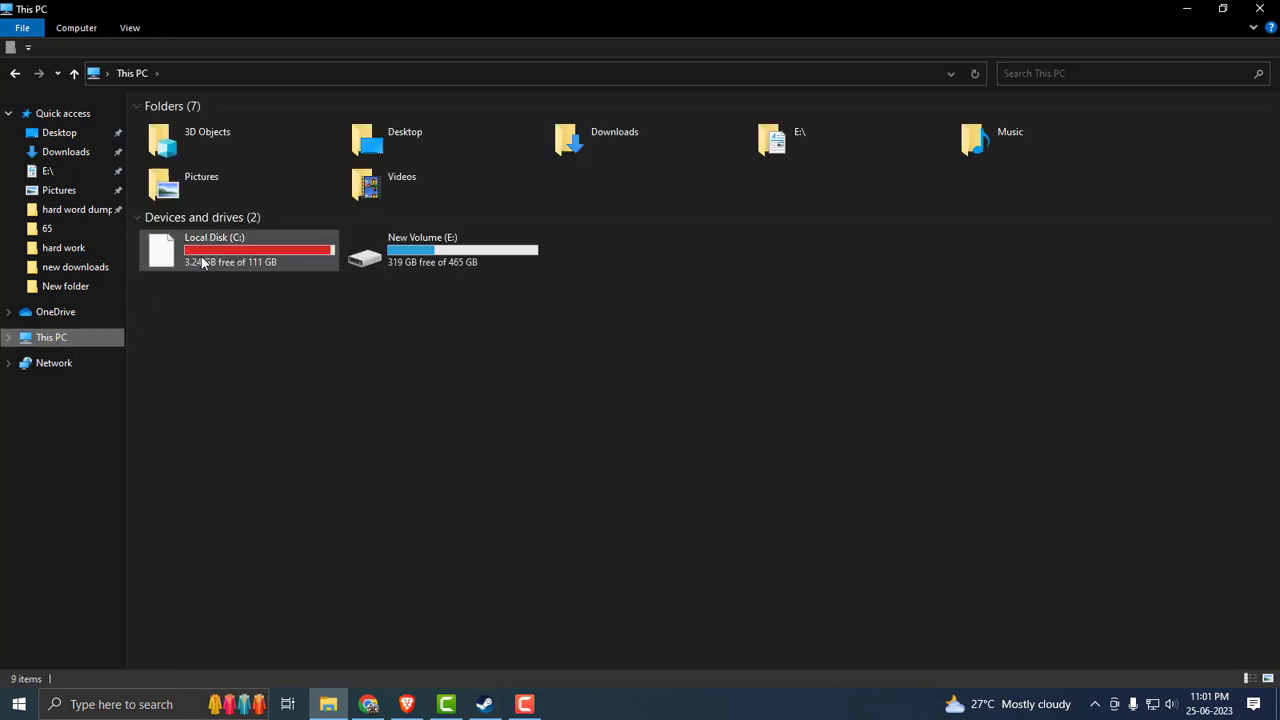
{"action": "double_click", "coordinate": [200, 250]}
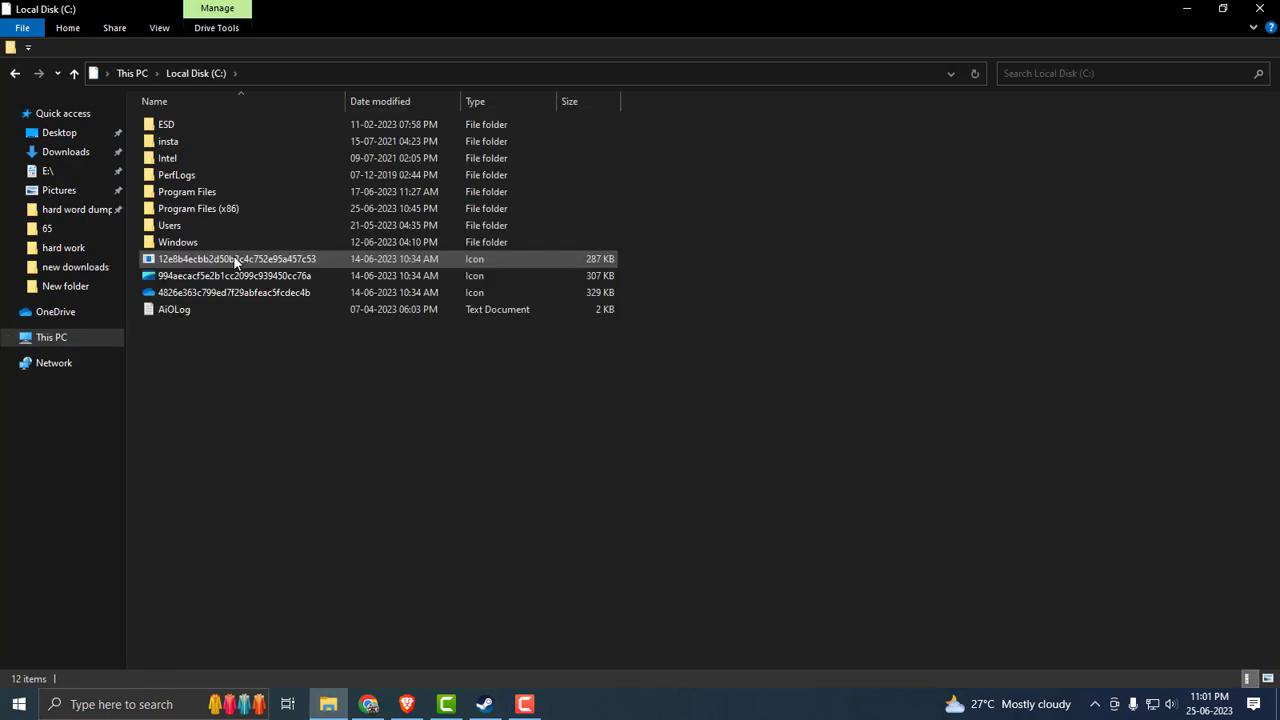
{"action": "mouse_move", "coordinate": [225, 208]}
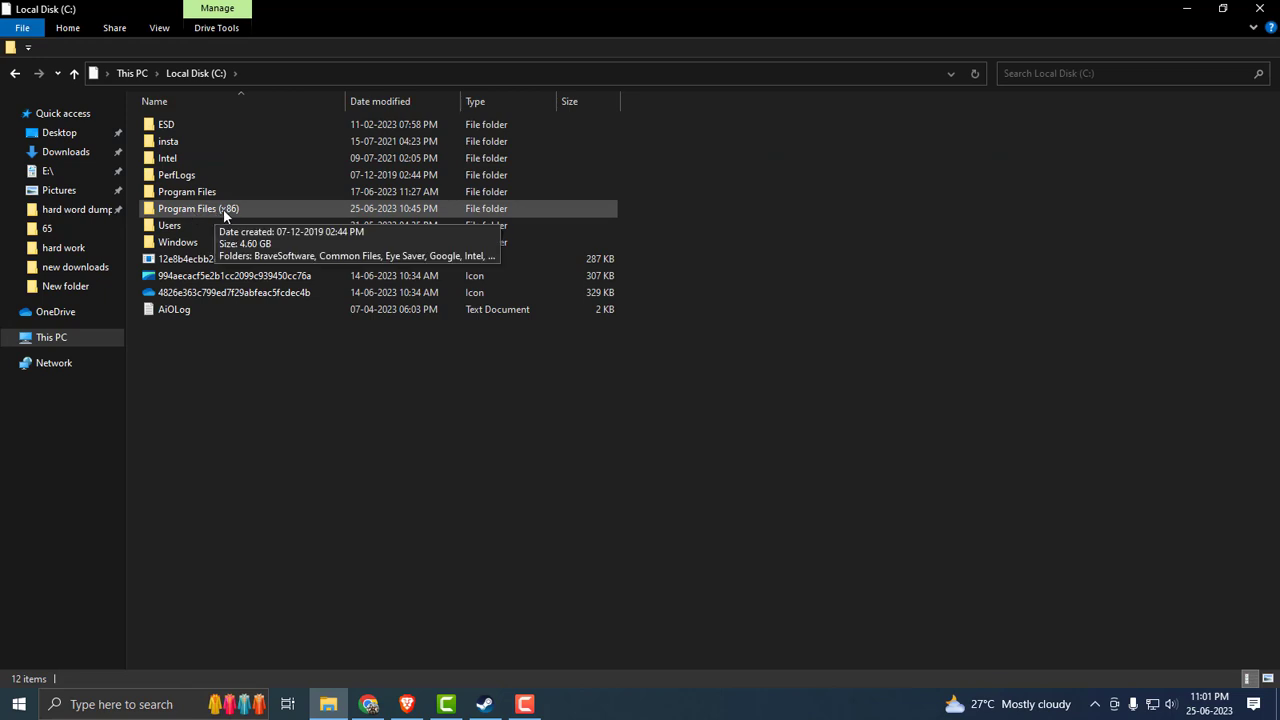
{"action": "left_click", "coordinate": [198, 208]}
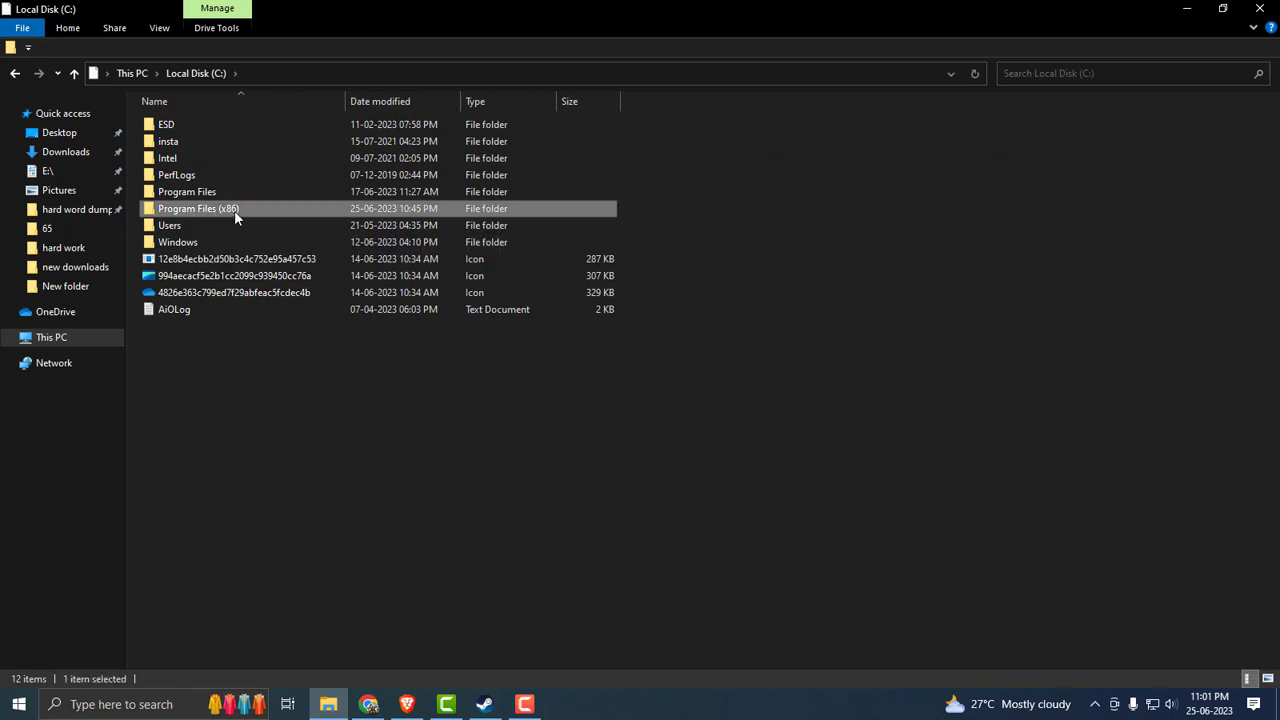
{"action": "double_click", "coordinate": [198, 208]}
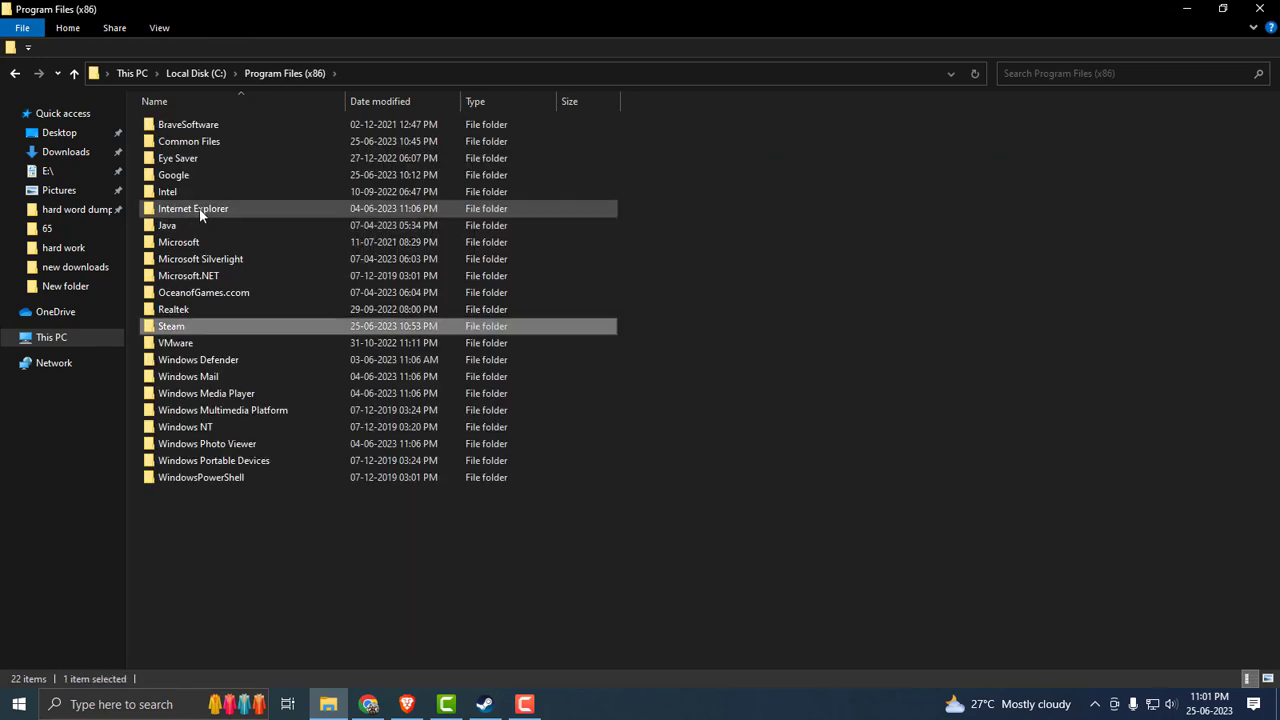
{"action": "mouse_move", "coordinate": [171, 326]}
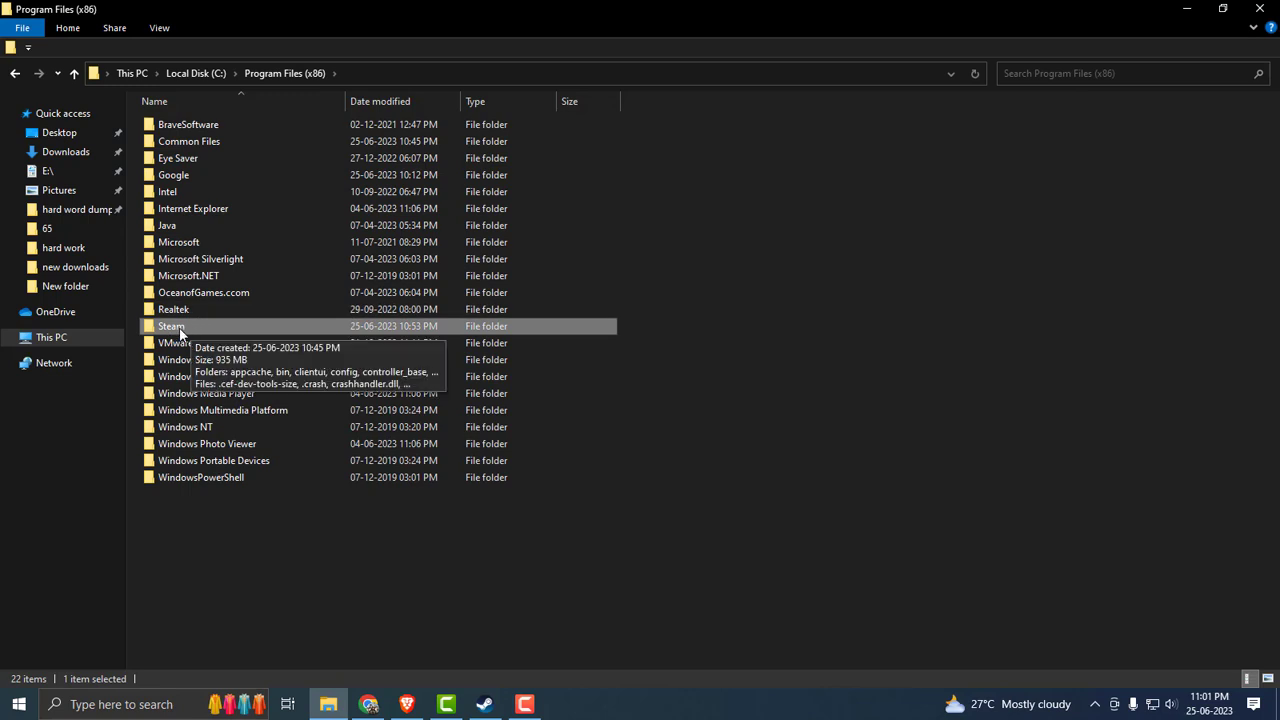
{"action": "double_click", "coordinate": [171, 326]}
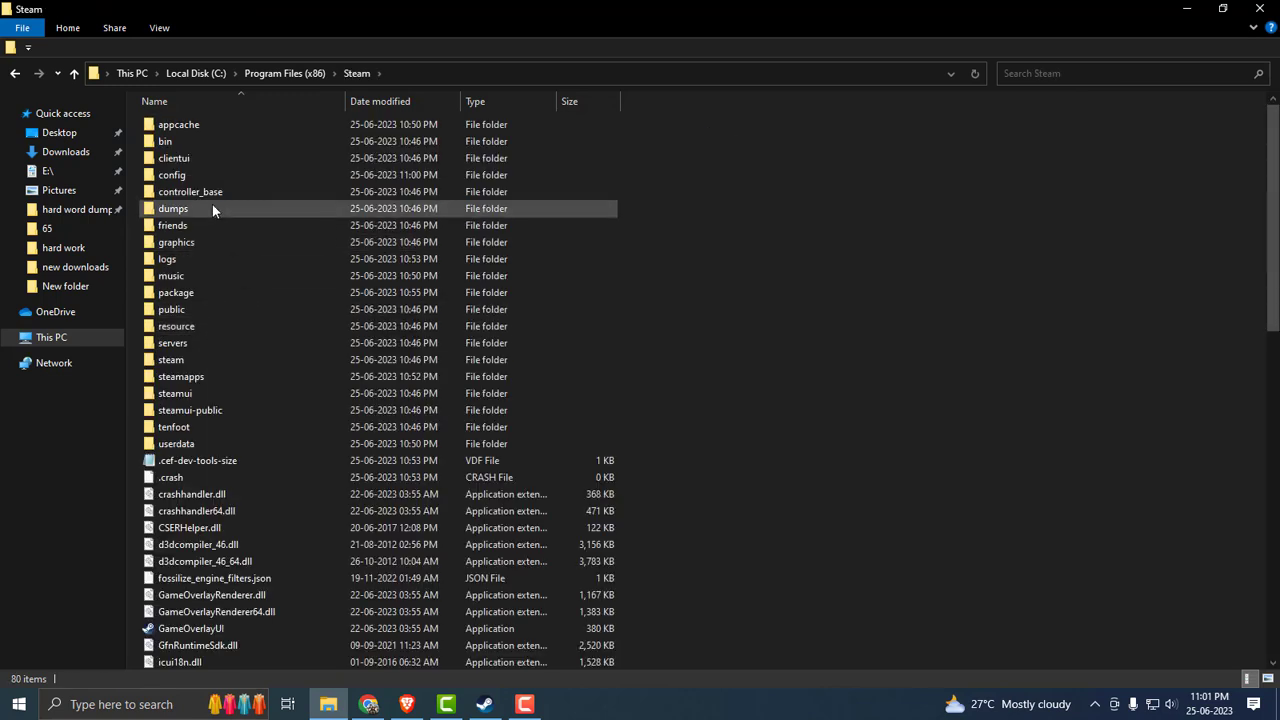
{"action": "left_click", "coordinate": [171, 175]}
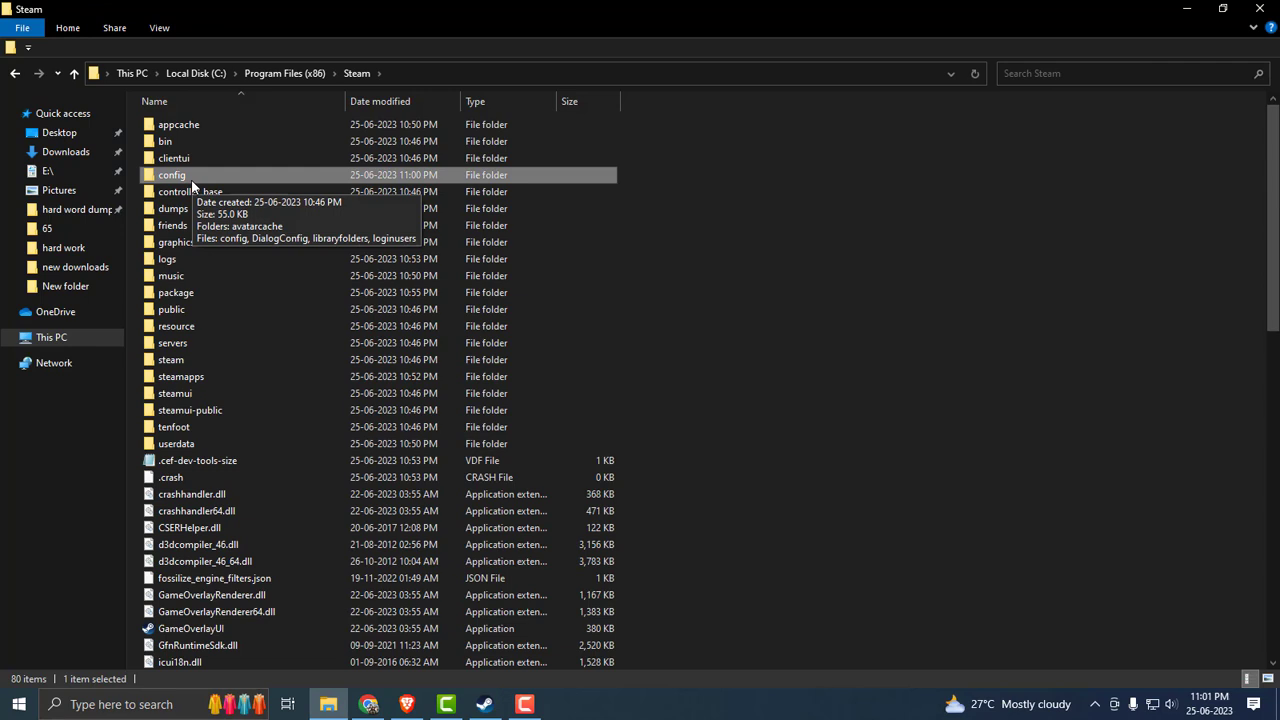
{"action": "double_click", "coordinate": [171, 175]}
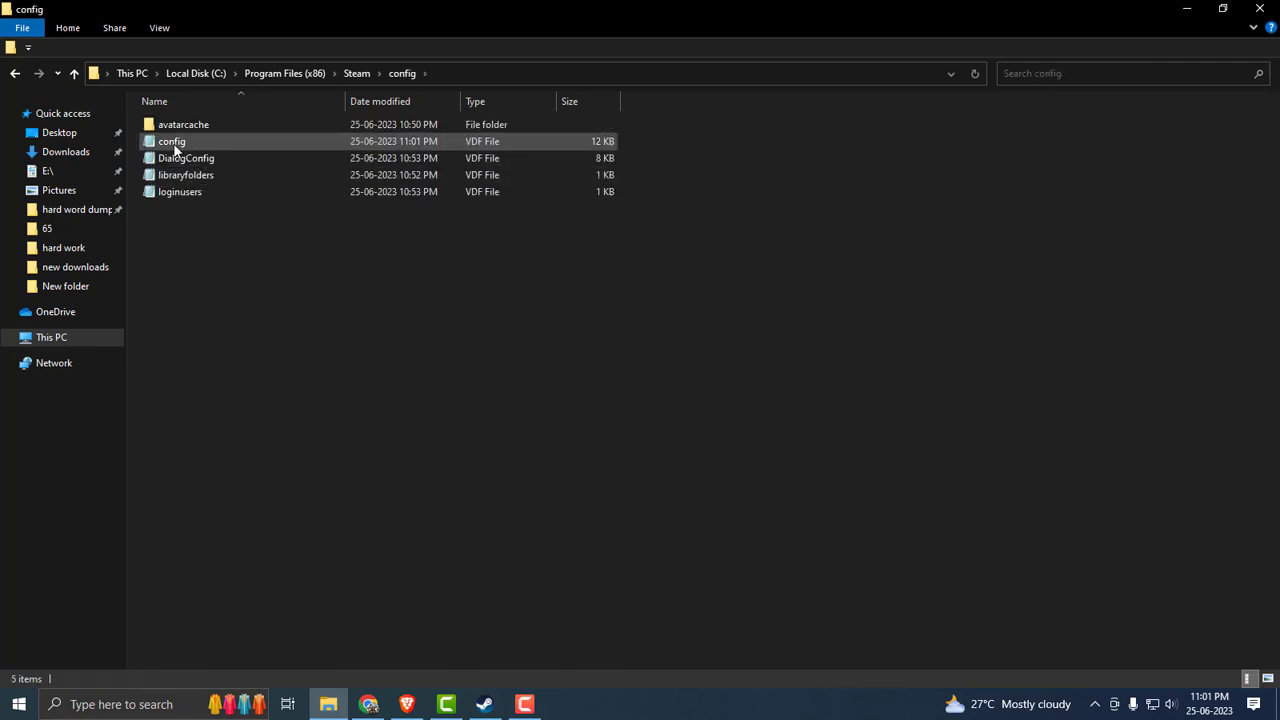
{"action": "mouse_move", "coordinate": [170, 143]}
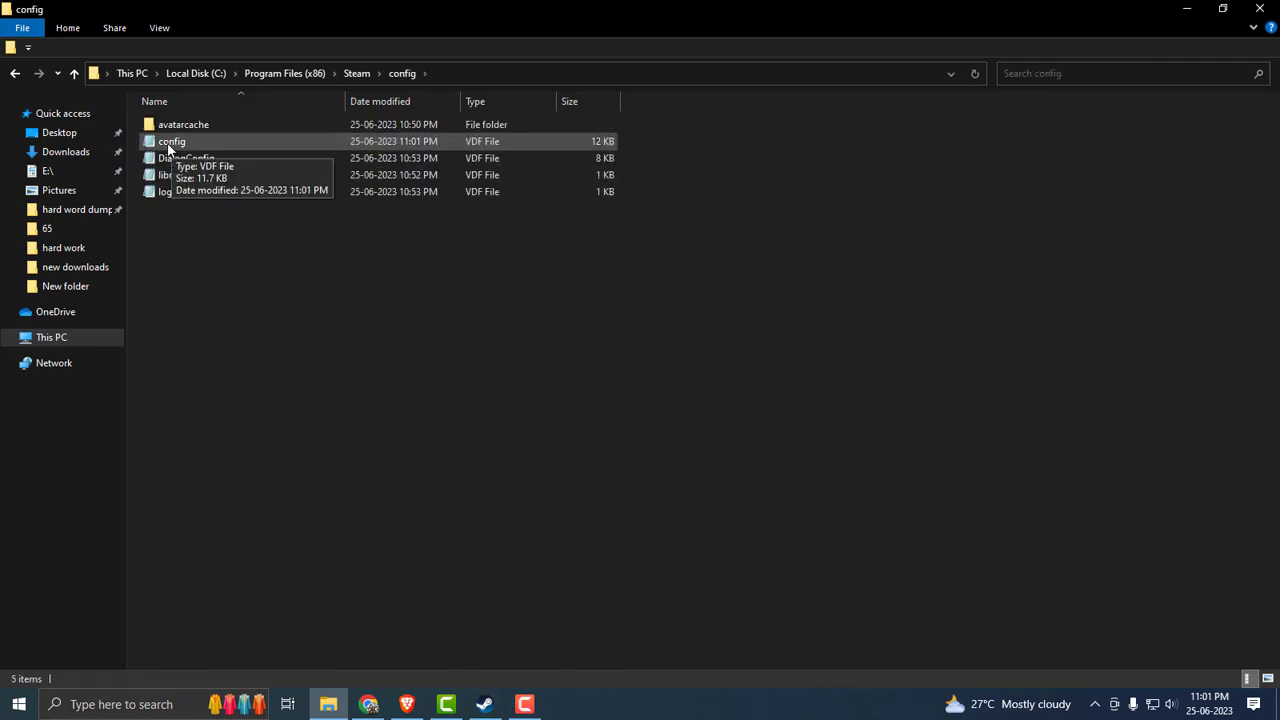
- Open config.vdf in Notepad, setting Notepad as the default app for .vdf files
{"action": "right_click", "coordinate": [171, 141]}
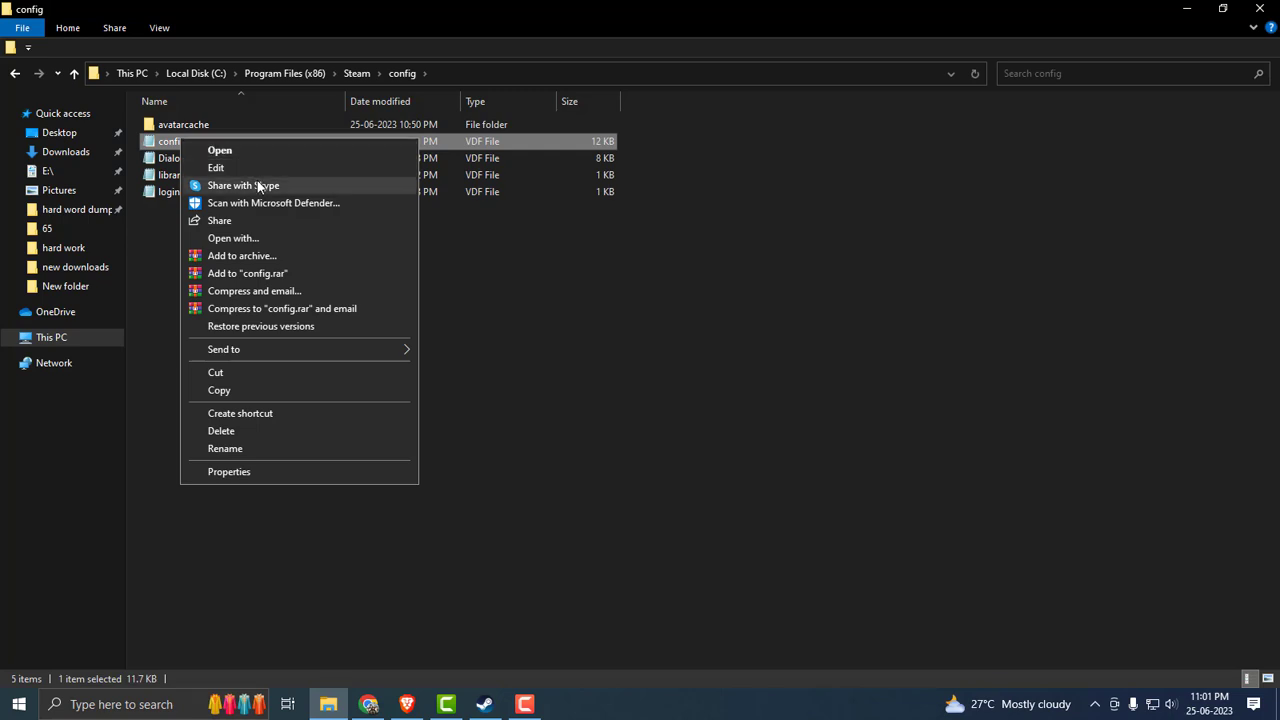
{"action": "left_click", "coordinate": [233, 238]}
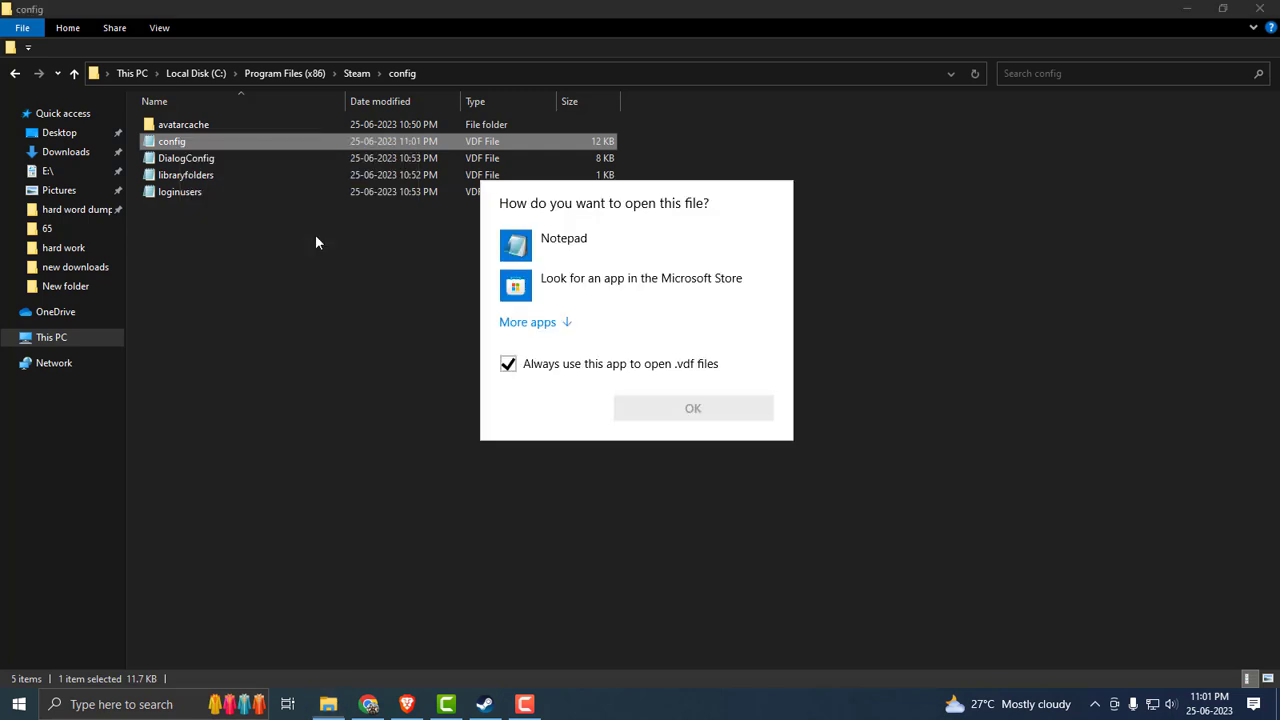
{"action": "left_click", "coordinate": [563, 238]}
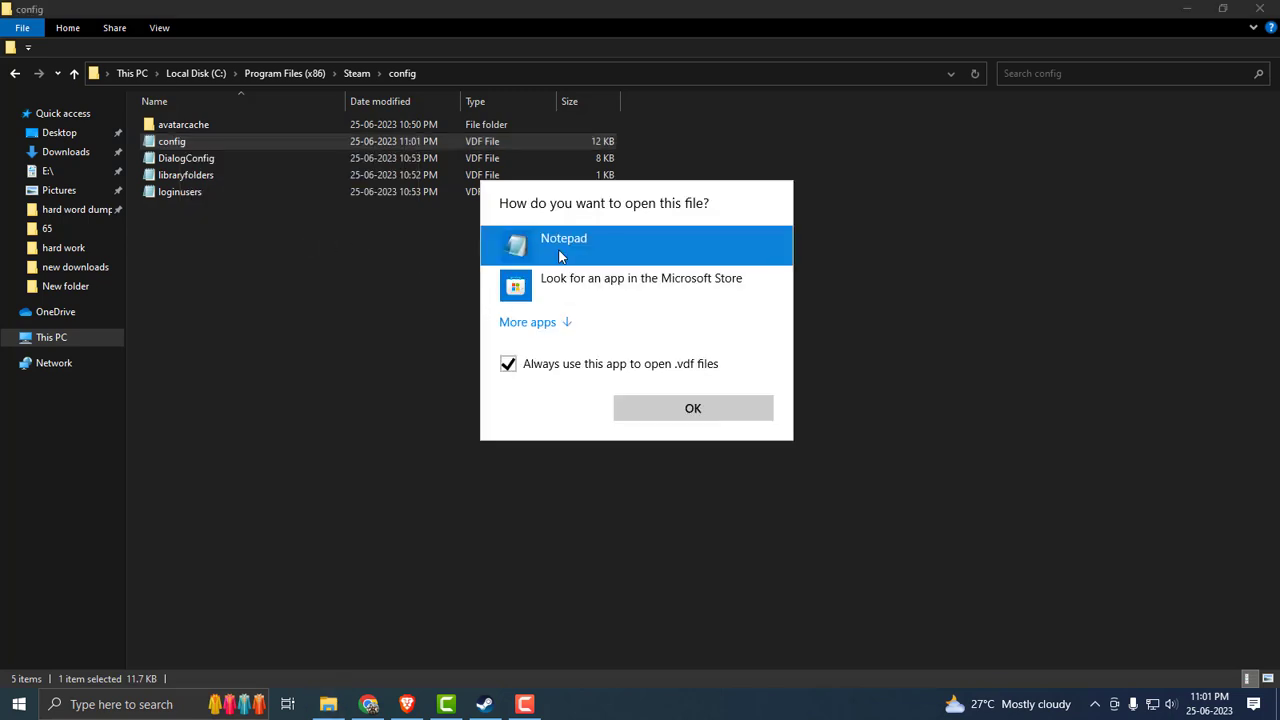
{"action": "left_click", "coordinate": [692, 408]}
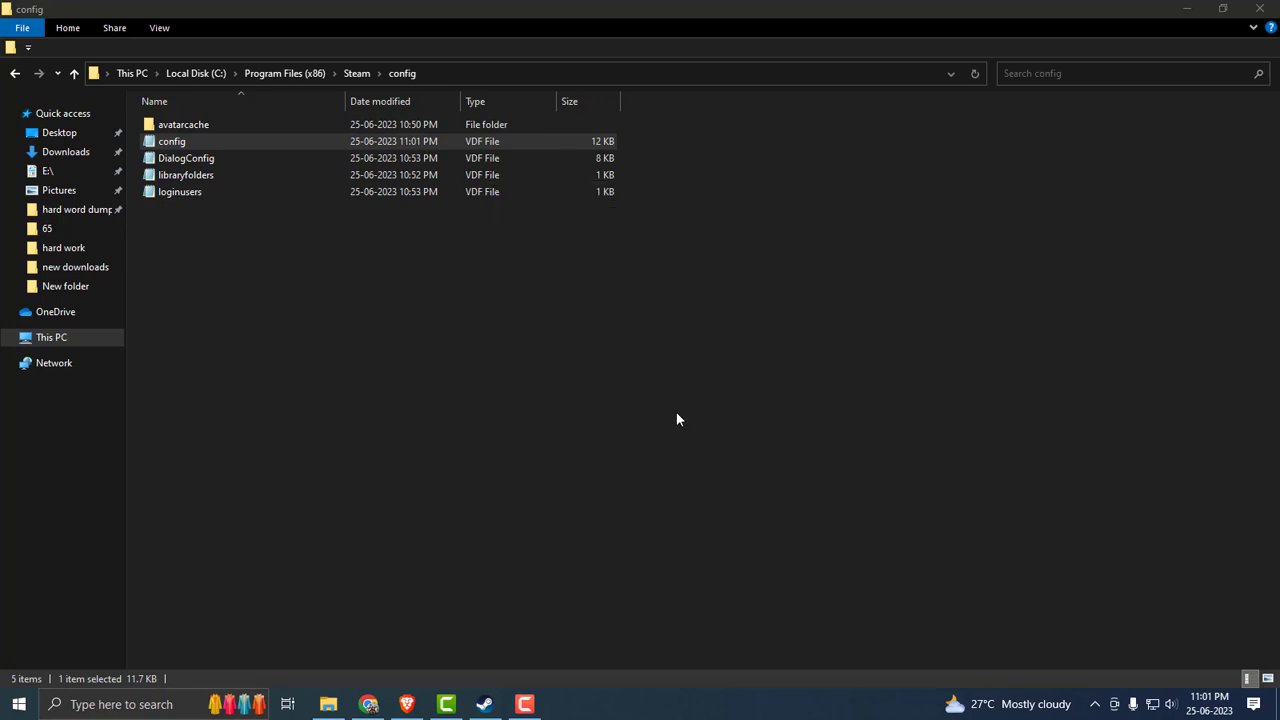
{"action": "double_click", "coordinate": [171, 141]}
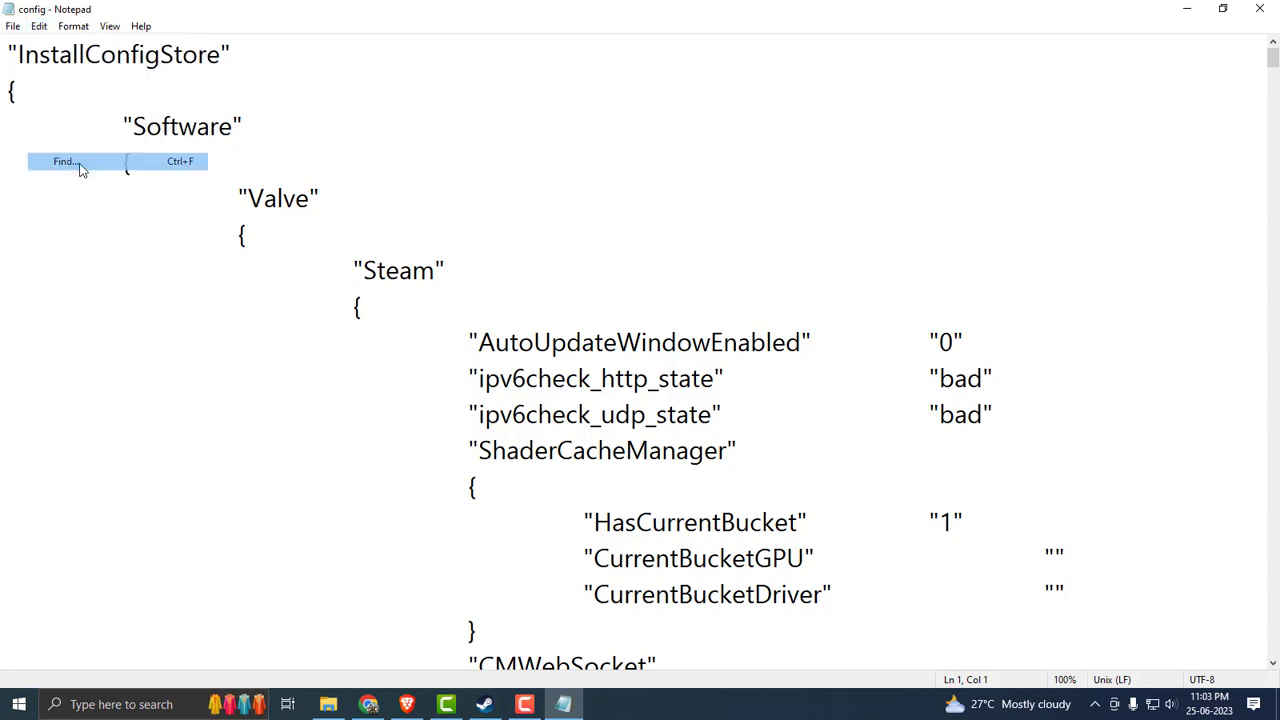
- Search the config for 'acco', select the account name under Accounts, and close Notepad
{"action": "left_click", "coordinate": [63, 161]}
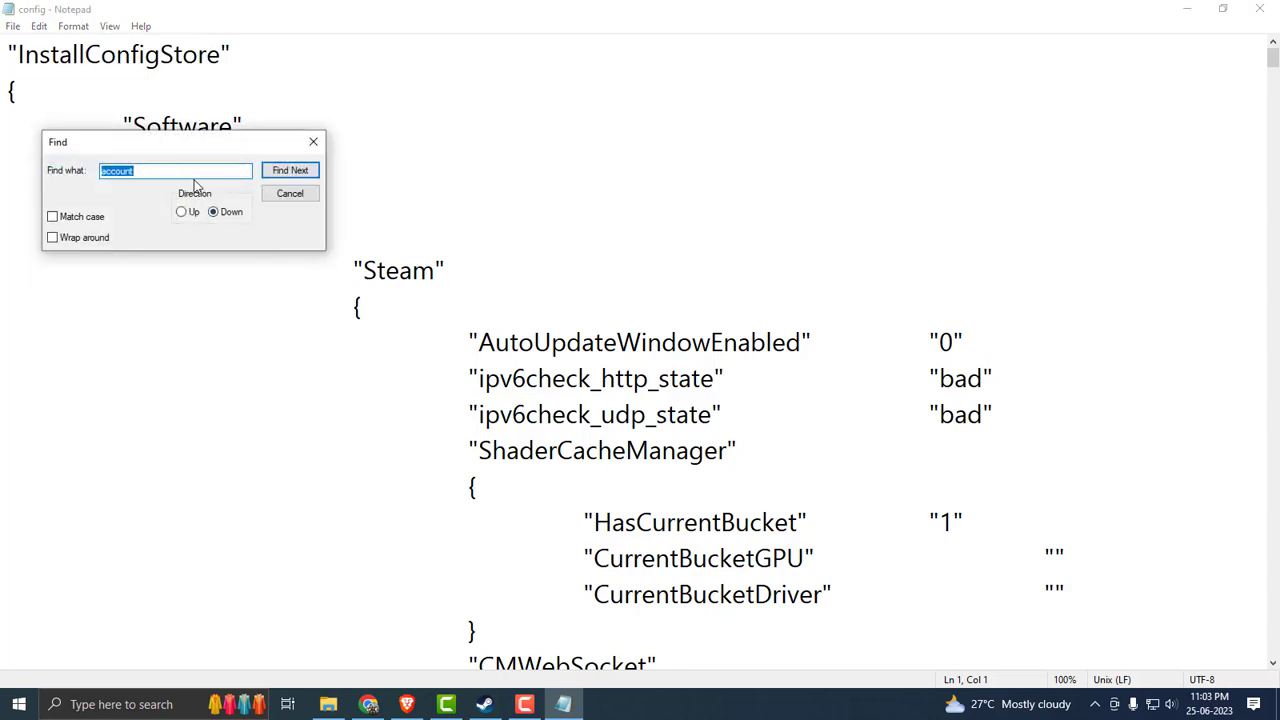
{"action": "type", "text": "acco"}
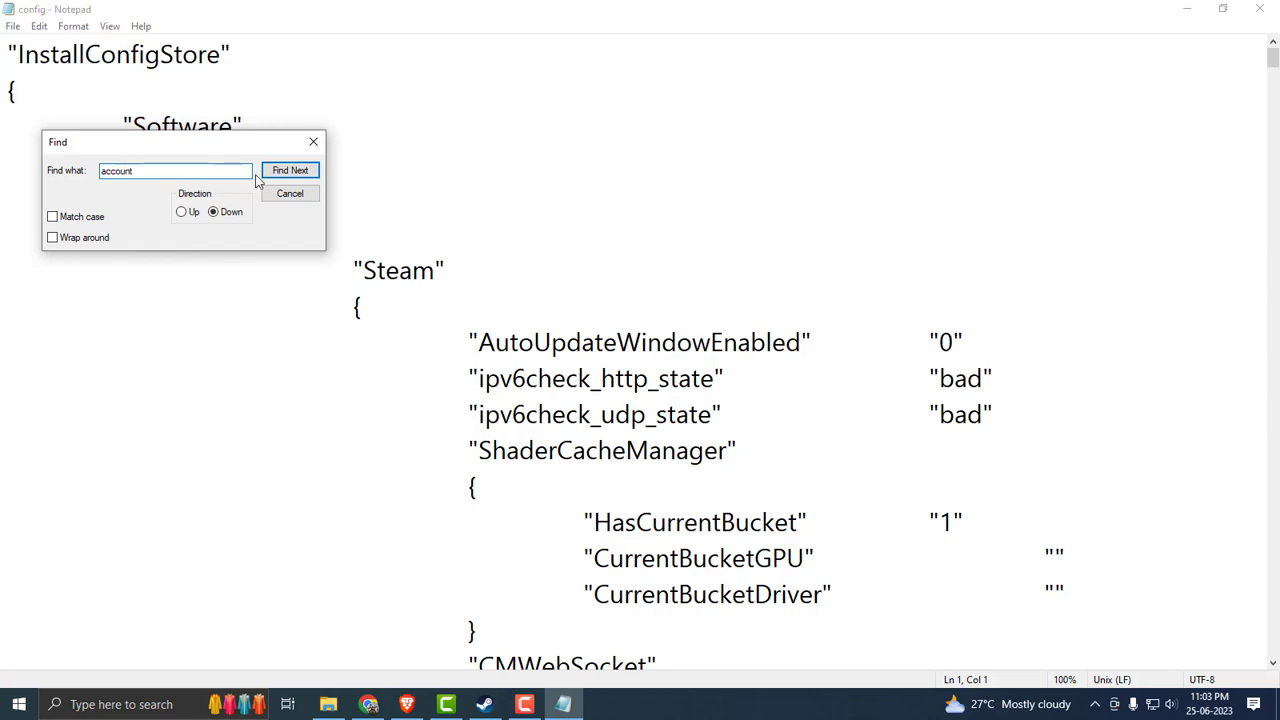
{"action": "left_click", "coordinate": [290, 170]}
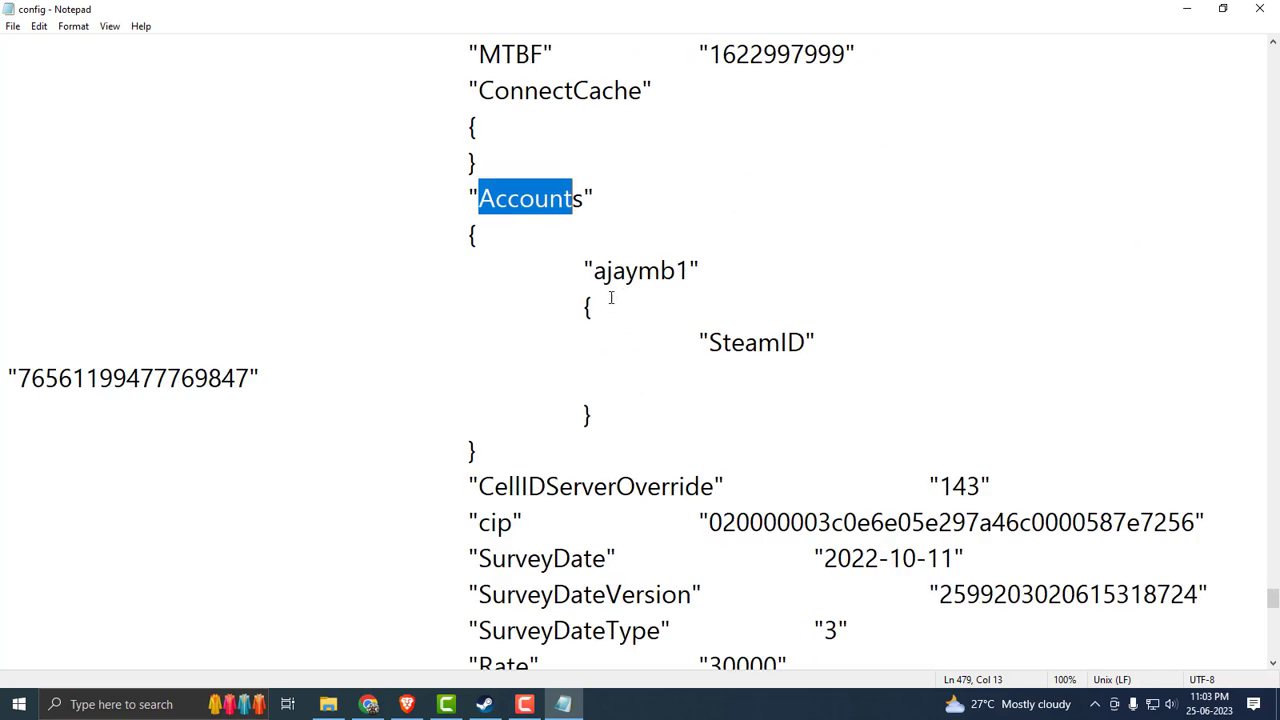
{"action": "double_click", "coordinate": [640, 270]}
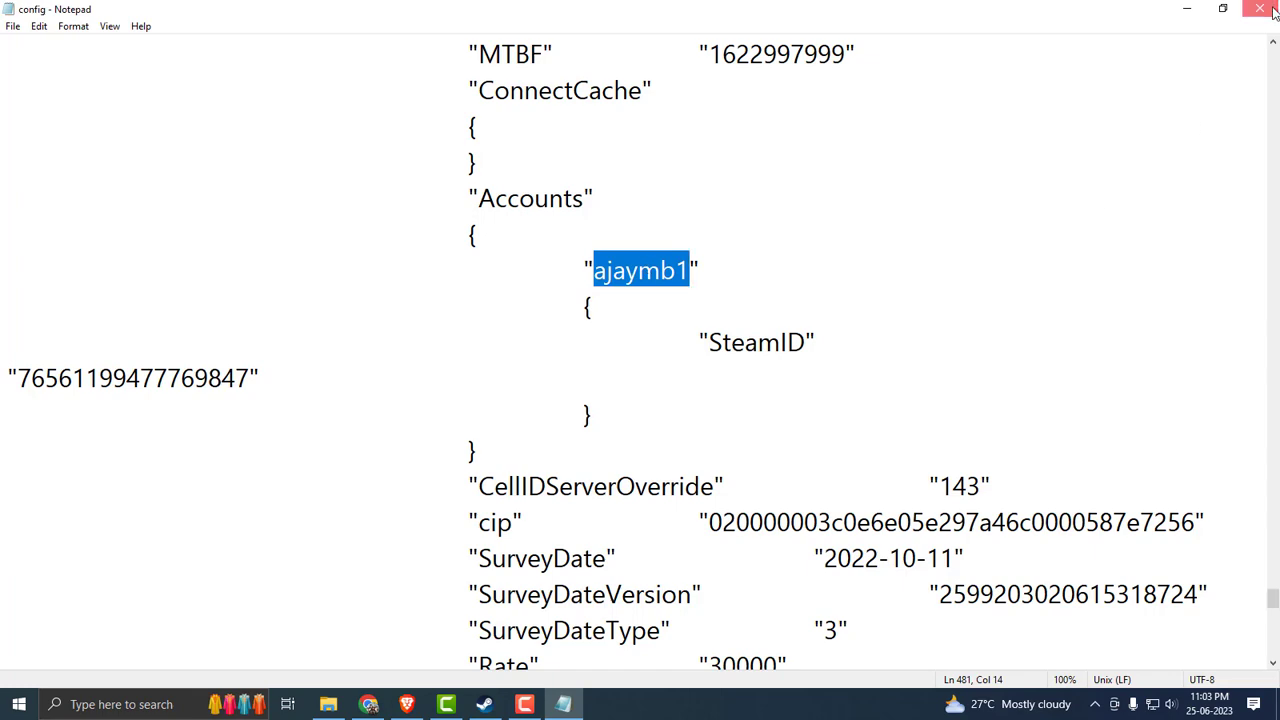
{"action": "left_click", "coordinate": [1258, 9]}
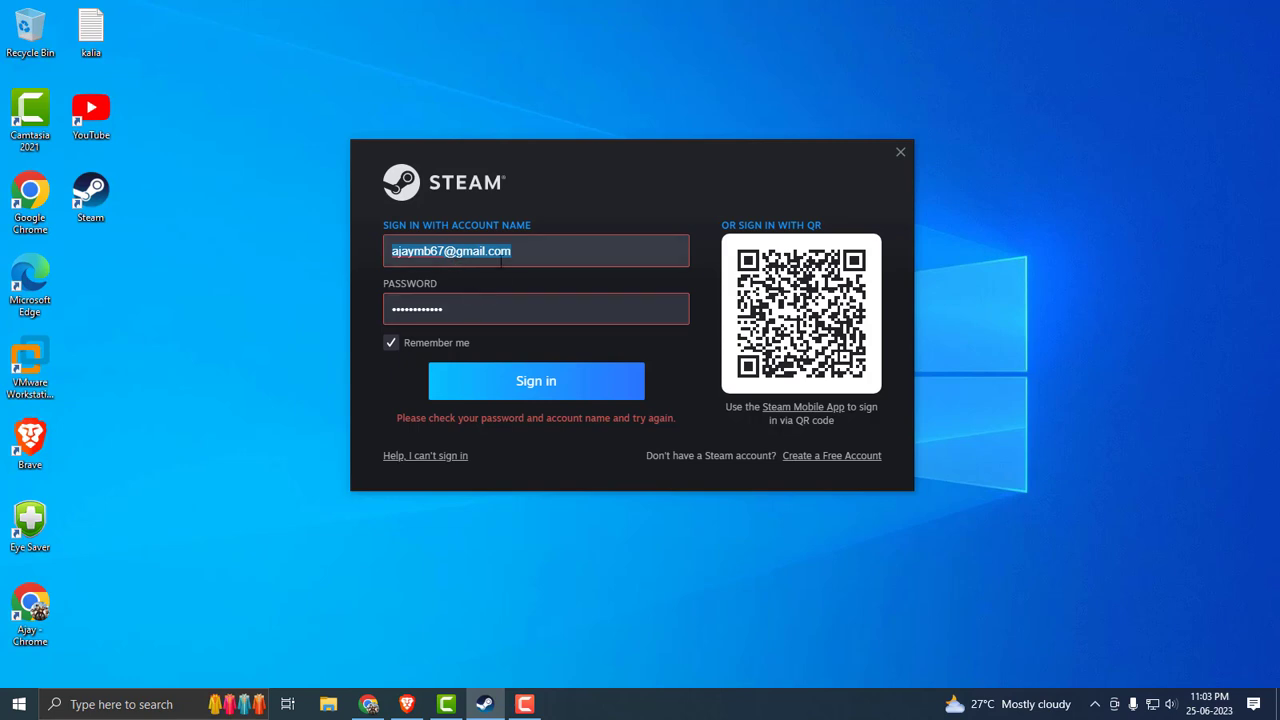
- Enter the account name 'ajaymb1' in place of the email and sign in
{"action": "type", "text": "ajaymb1"}
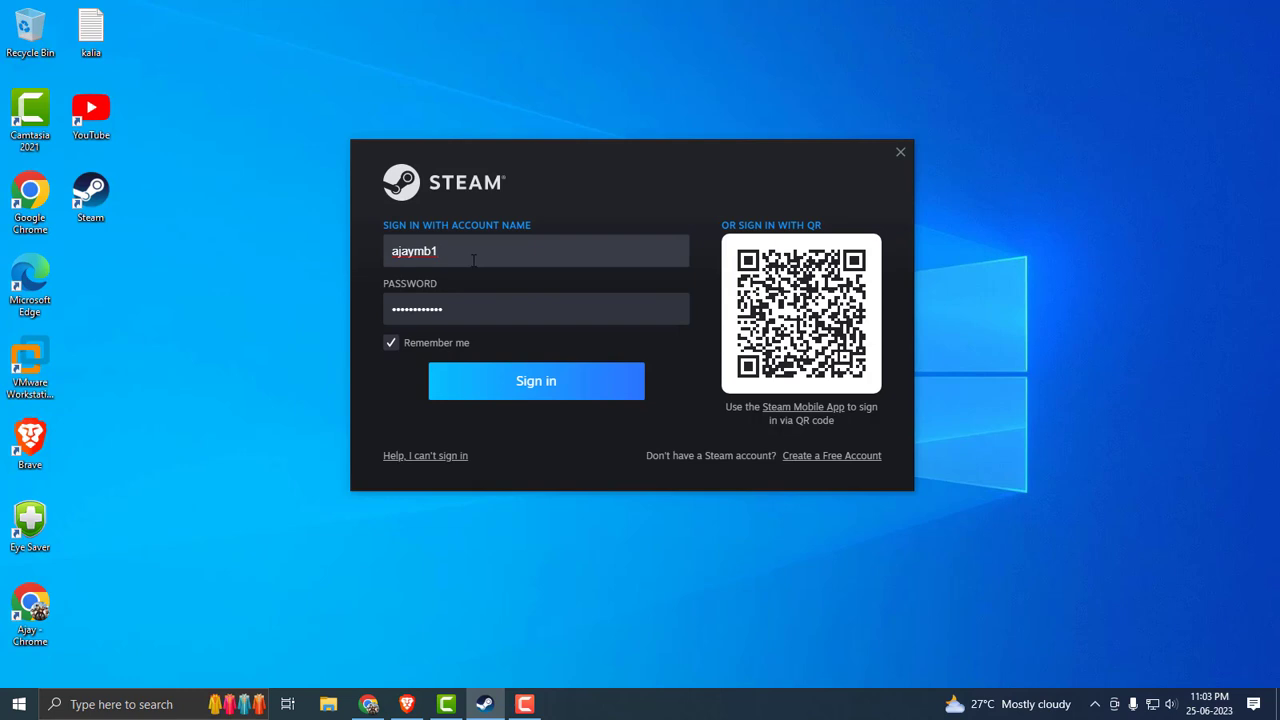
{"action": "mouse_move", "coordinate": [519, 399]}
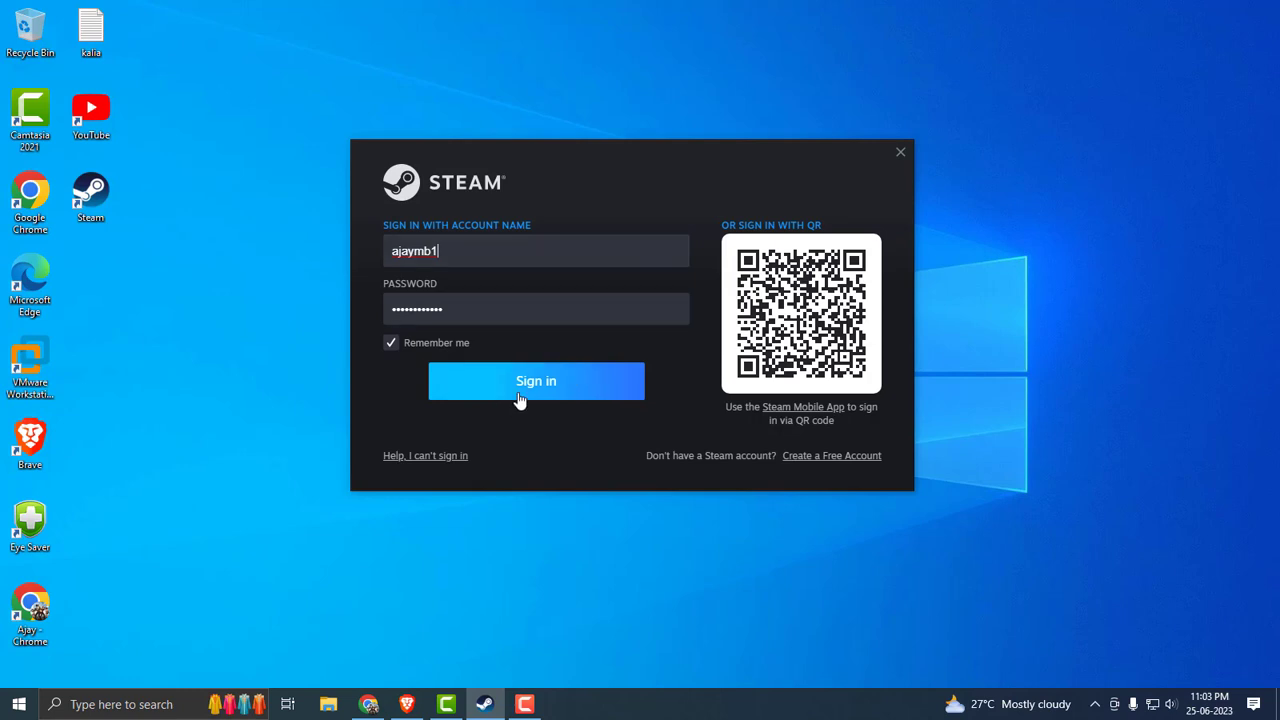
{"action": "left_click", "coordinate": [536, 381]}
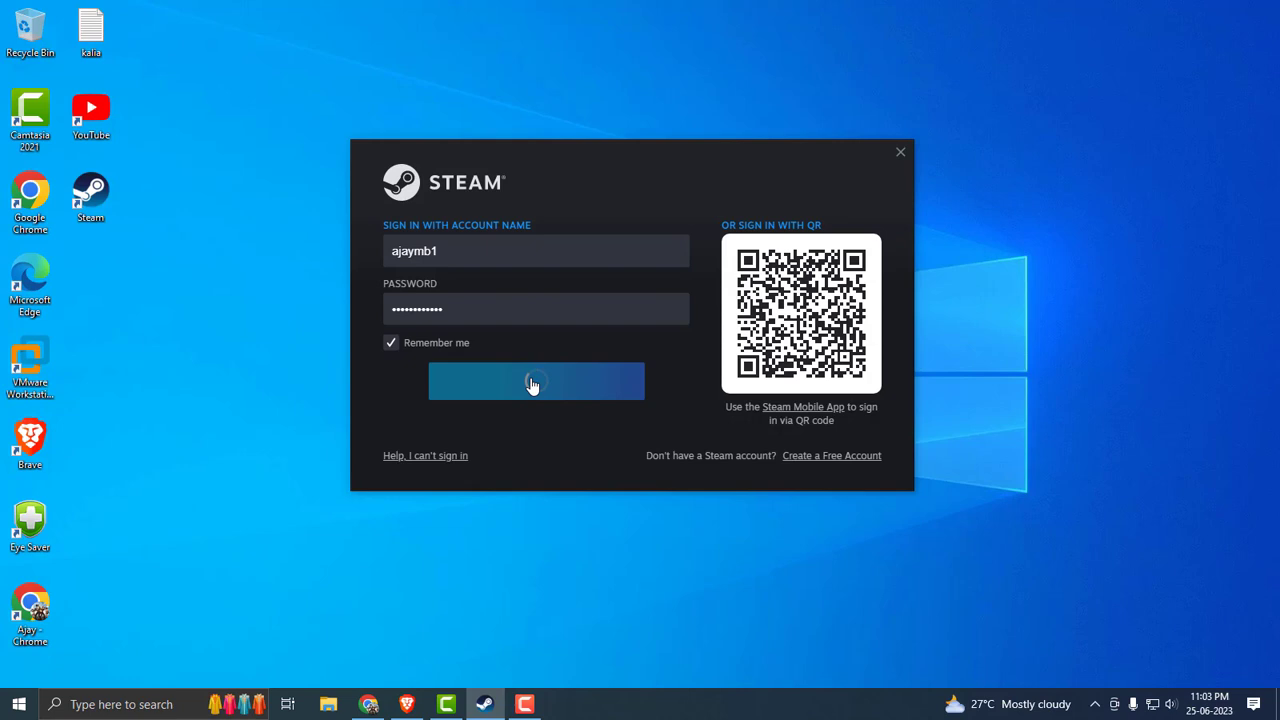
{"action": "left_click", "coordinate": [536, 381]}
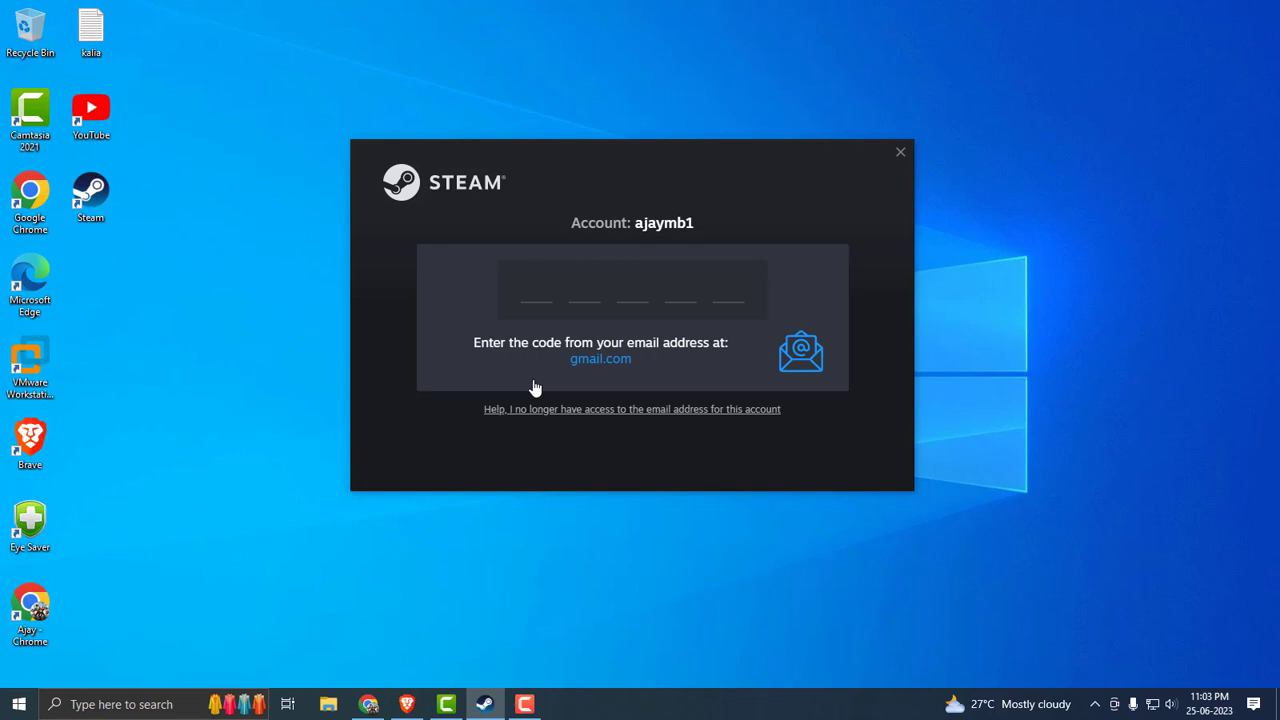
{"action": "left_click", "coordinate": [536, 288]}
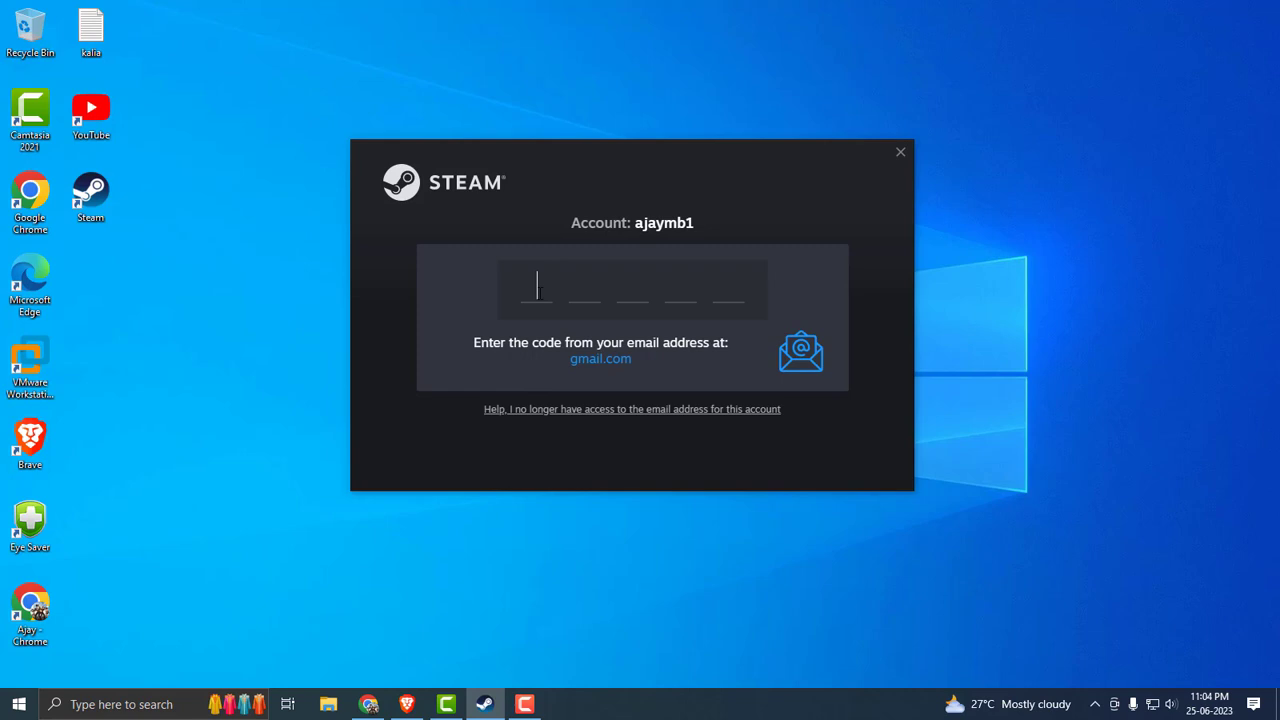
{"action": "type", "text": "7M"}
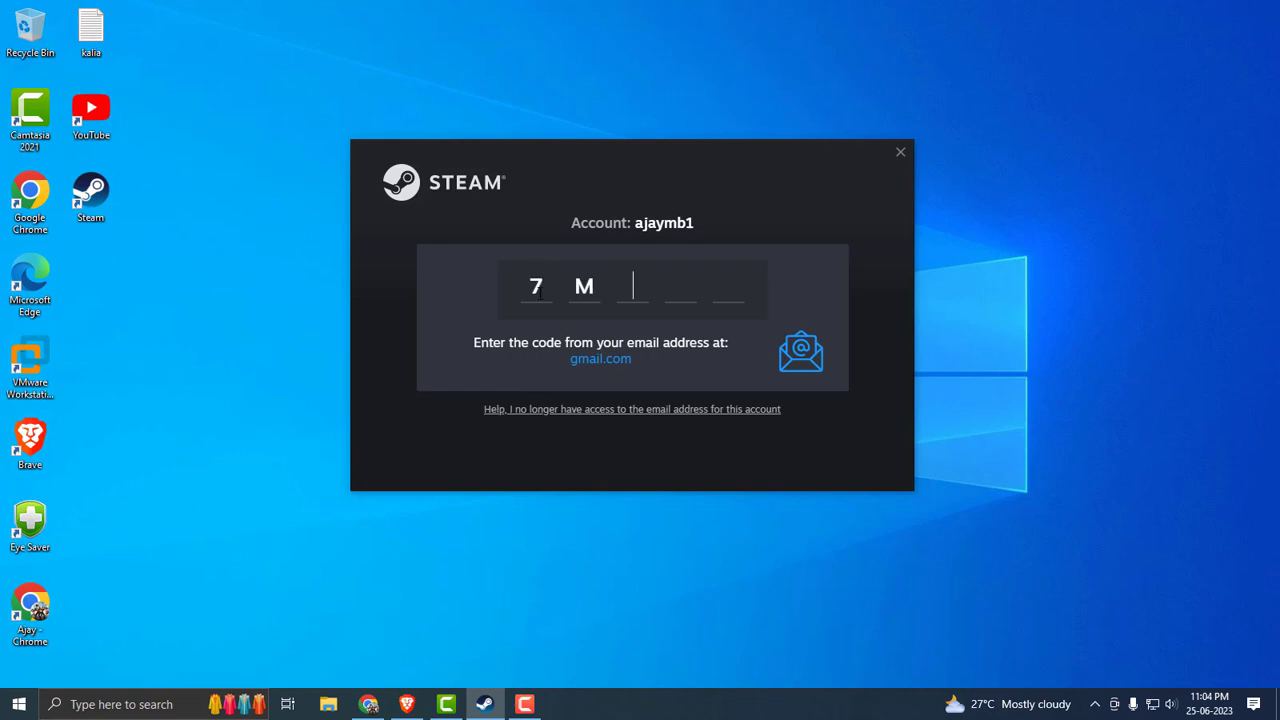
{"action": "type", "text": "B"}
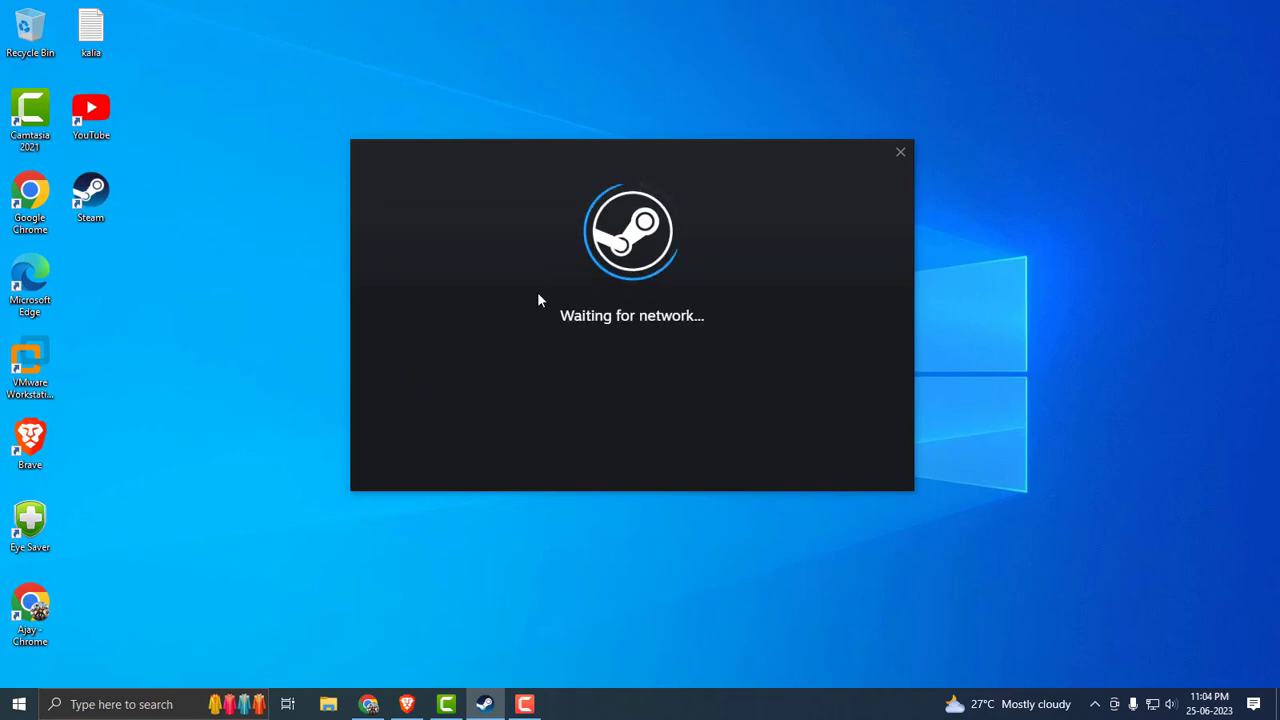
{"action": "left_click", "coordinate": [899, 152]}
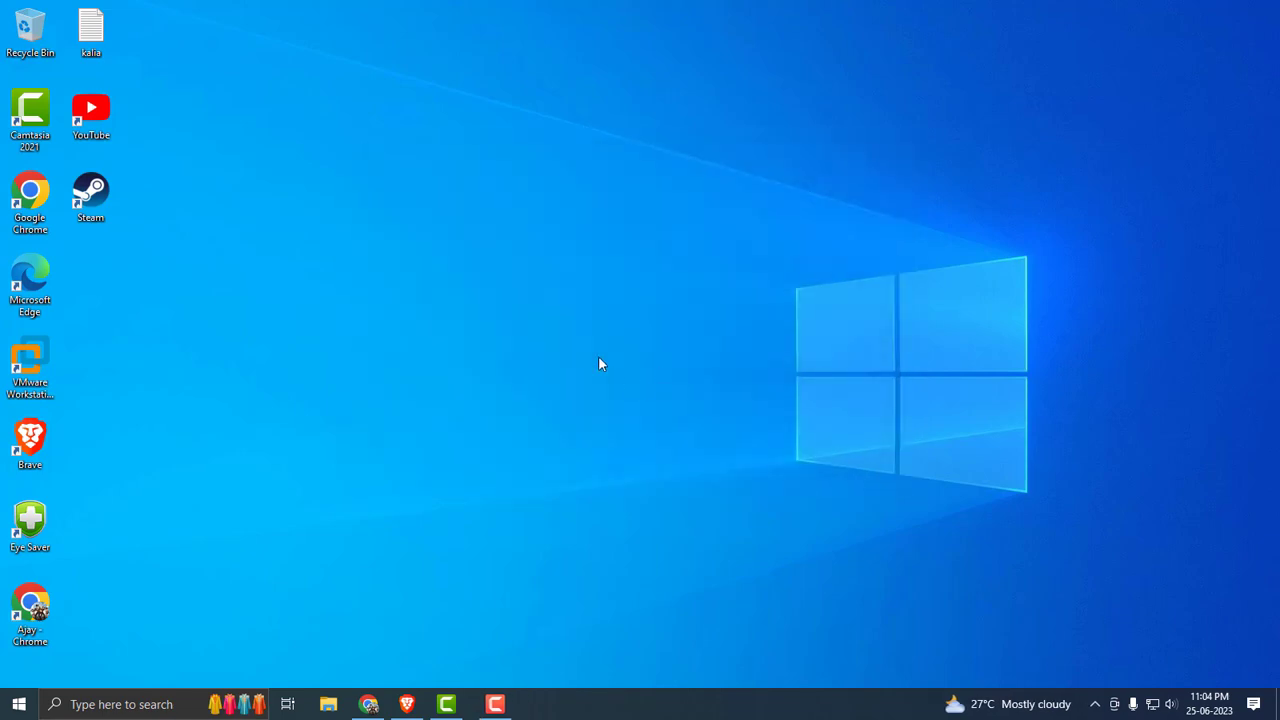